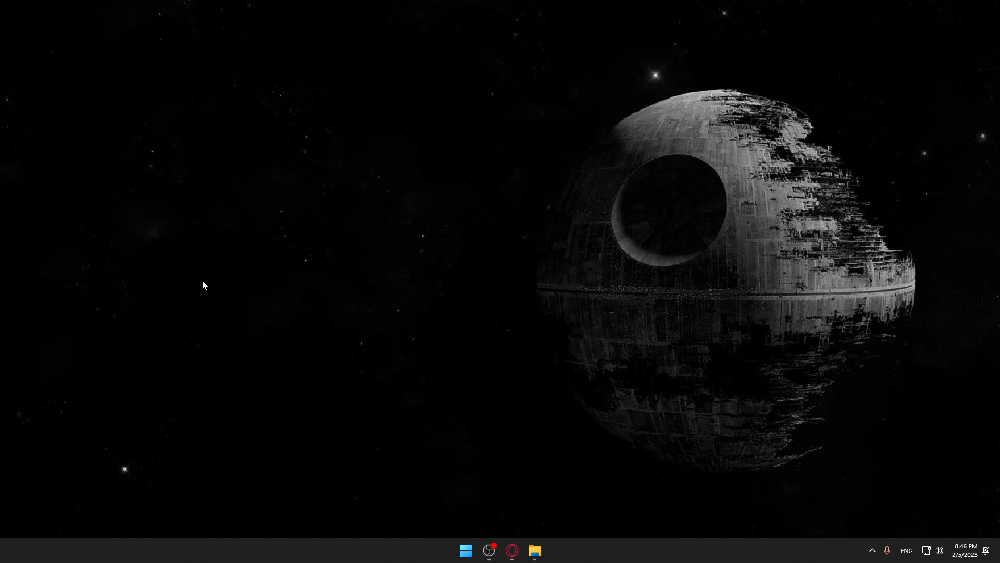
pyautogui.moveTo(542, 552)
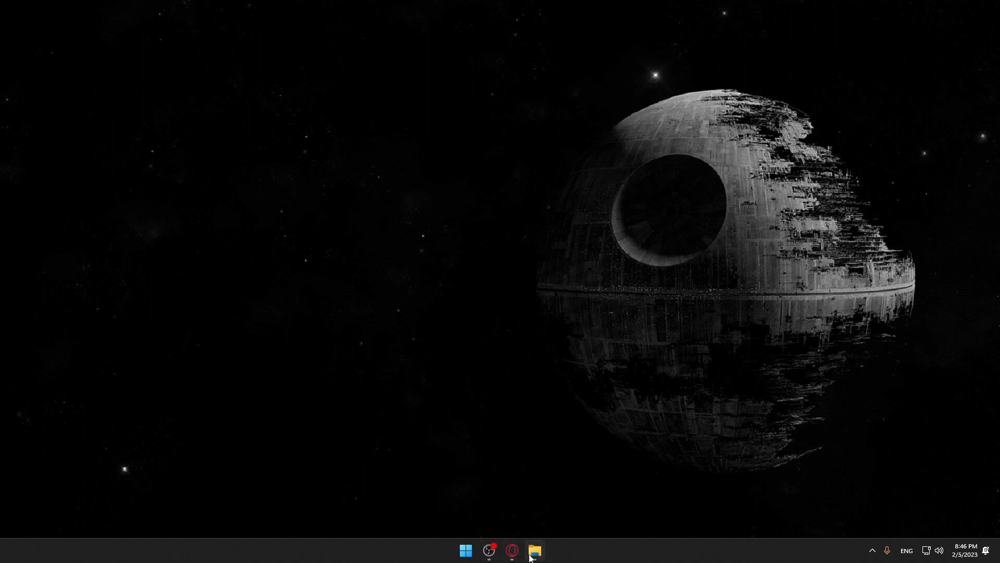
pyautogui.moveTo(591, 549)
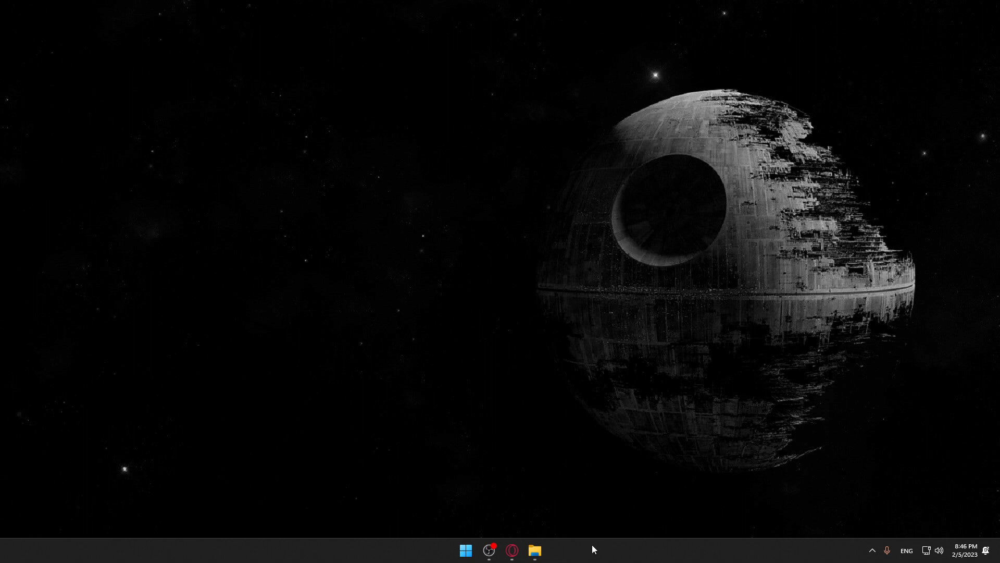
pyautogui.moveTo(560, 560)
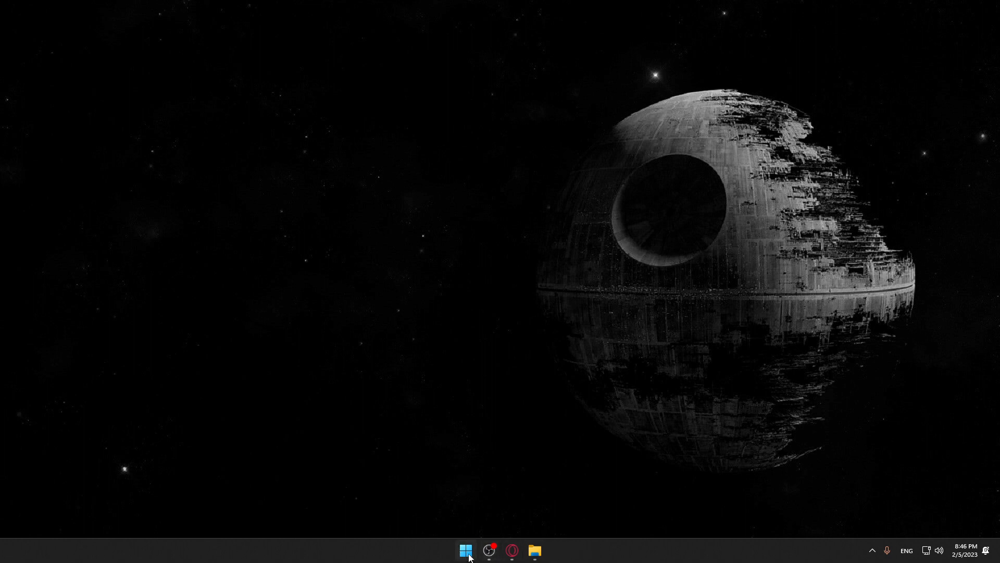
pyautogui.moveTo(389, 539)
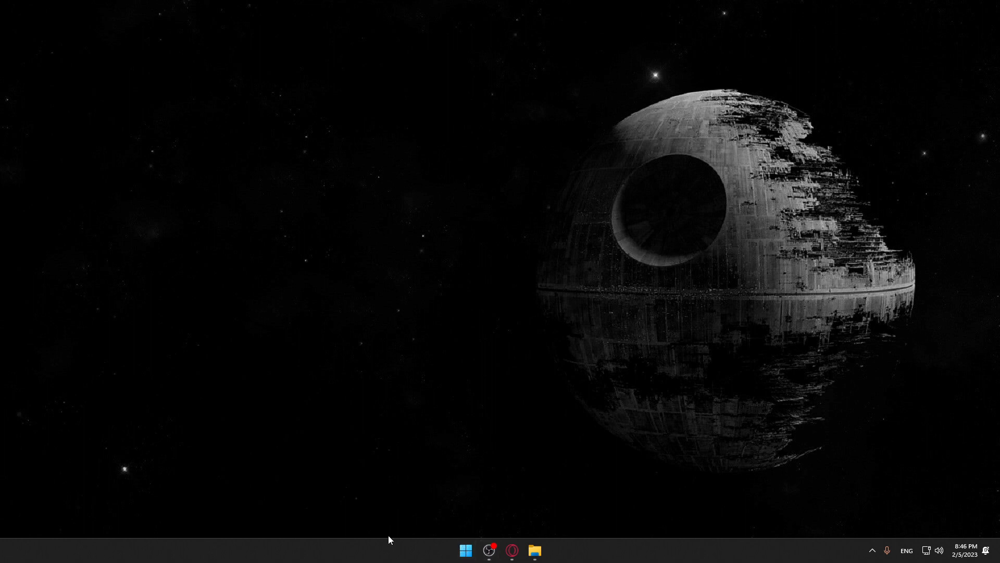
pyautogui.moveTo(307, 545)
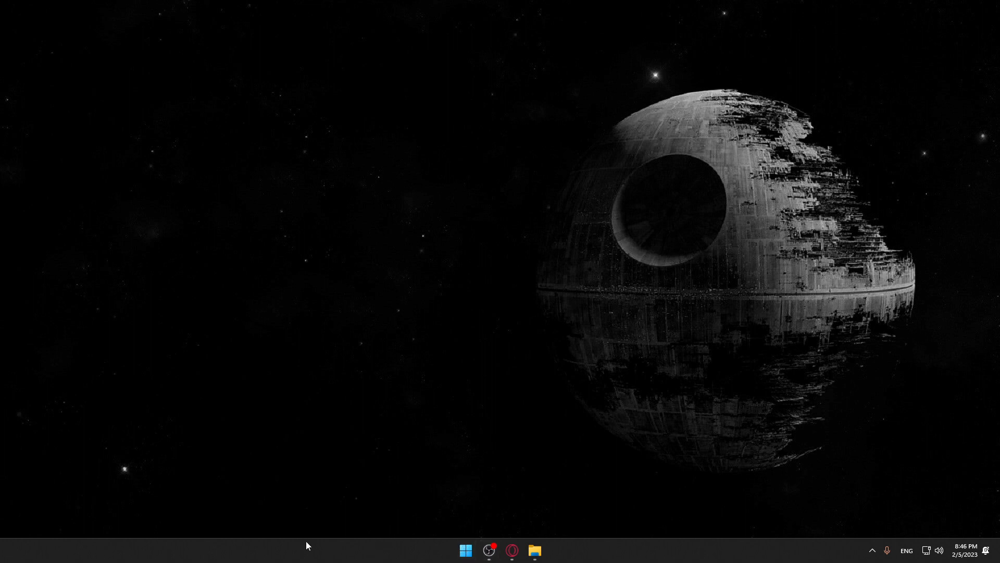
pyautogui.moveTo(278, 367)
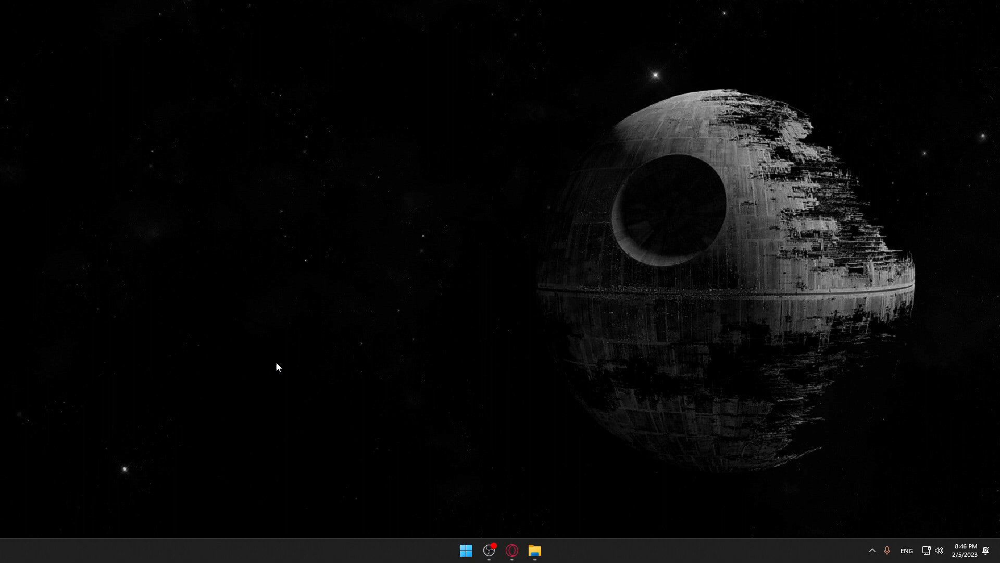
pyautogui.moveTo(304, 387)
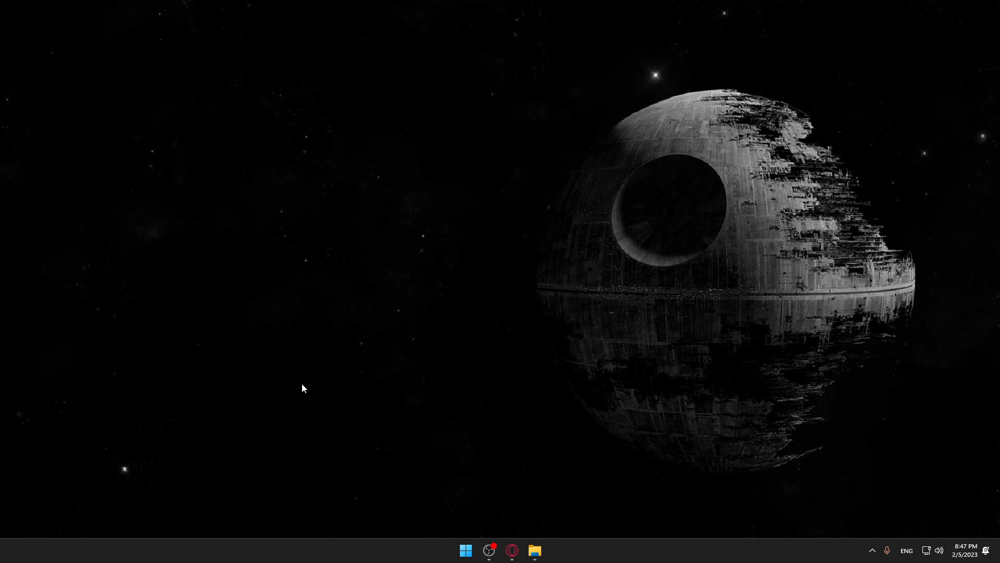
# Search 'microsoft word' from Start so the Word app appears as best match
pyautogui.click(465, 550)
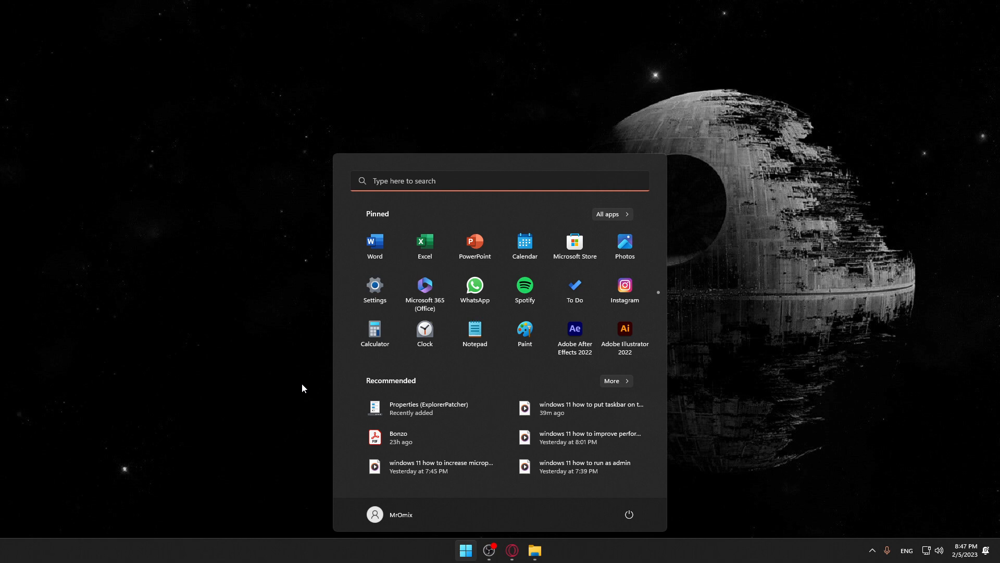
pyautogui.write('miscrosoft wor')
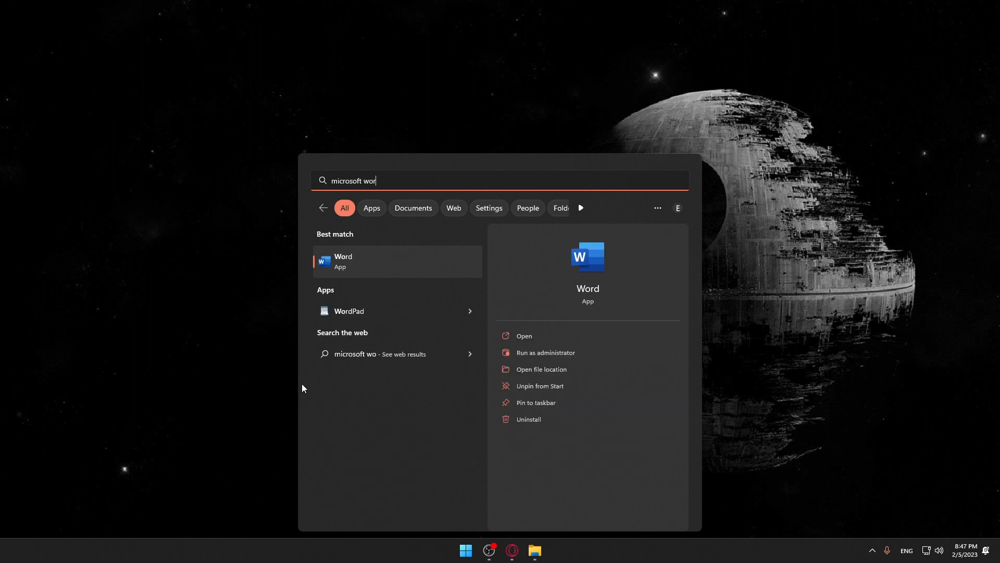
pyautogui.write('d')
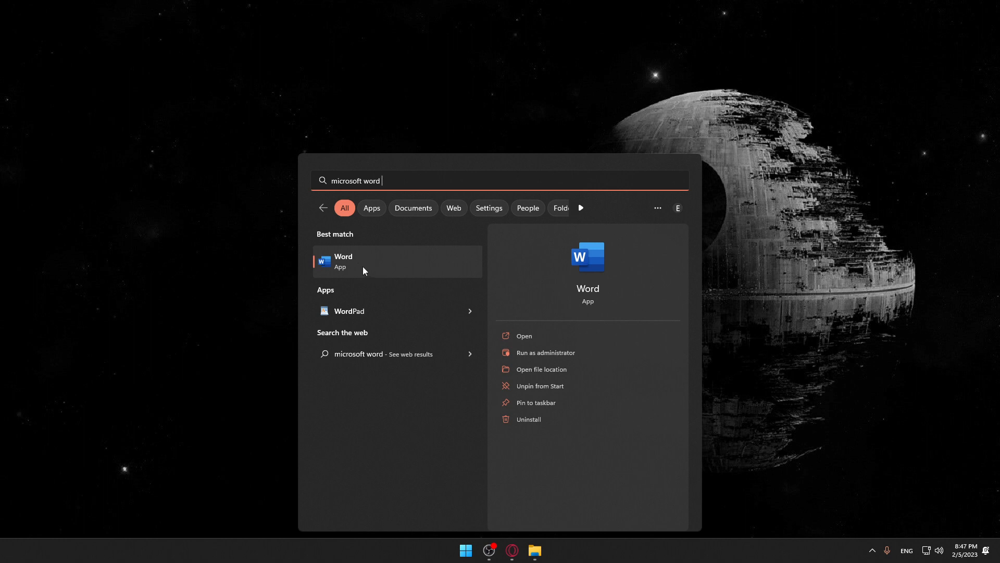
# Pin Word to the taskbar, launch it from the pinned icon, then minimize it
pyautogui.rightClick(363, 261)
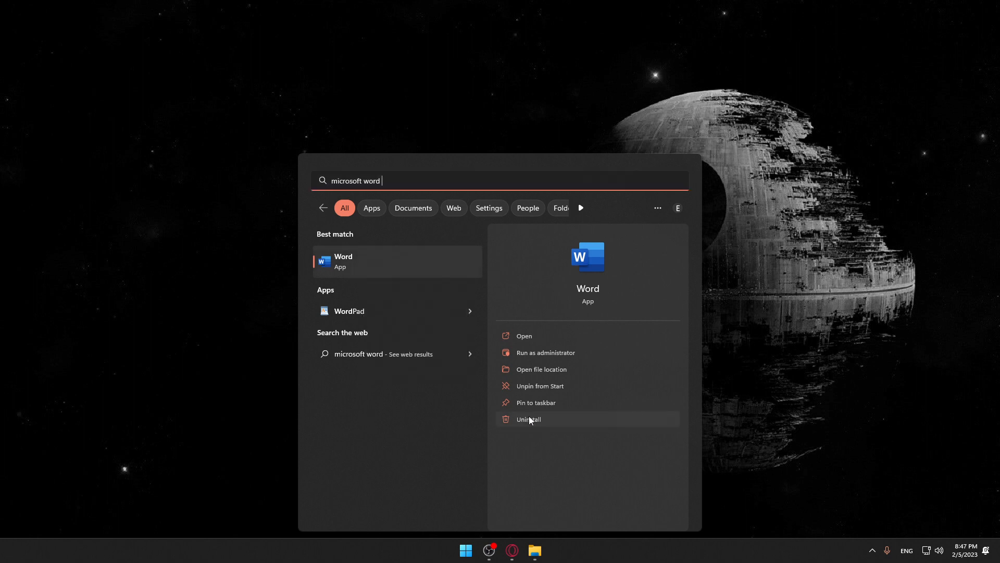
pyautogui.click(536, 402)
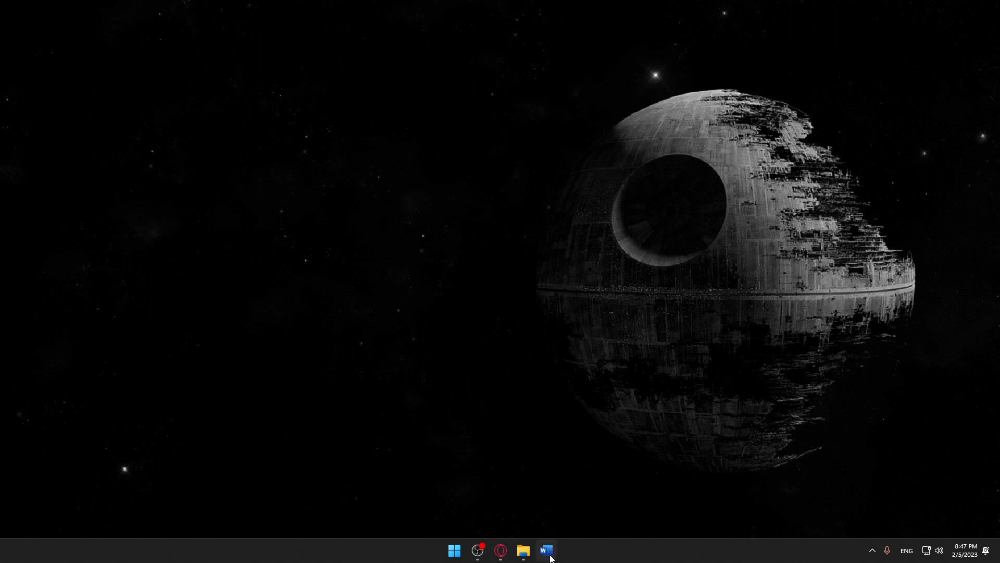
pyautogui.click(546, 550)
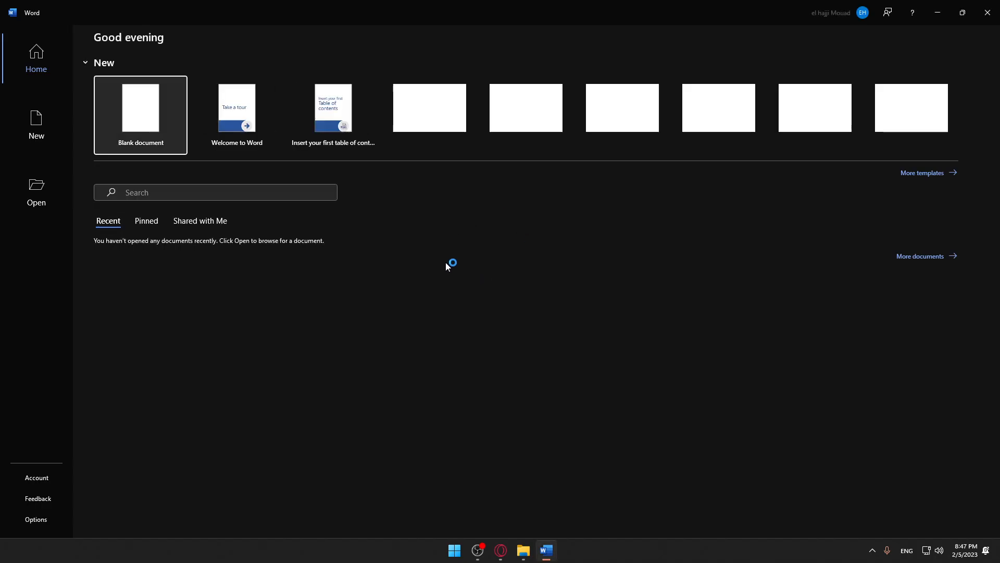
pyautogui.click(545, 550)
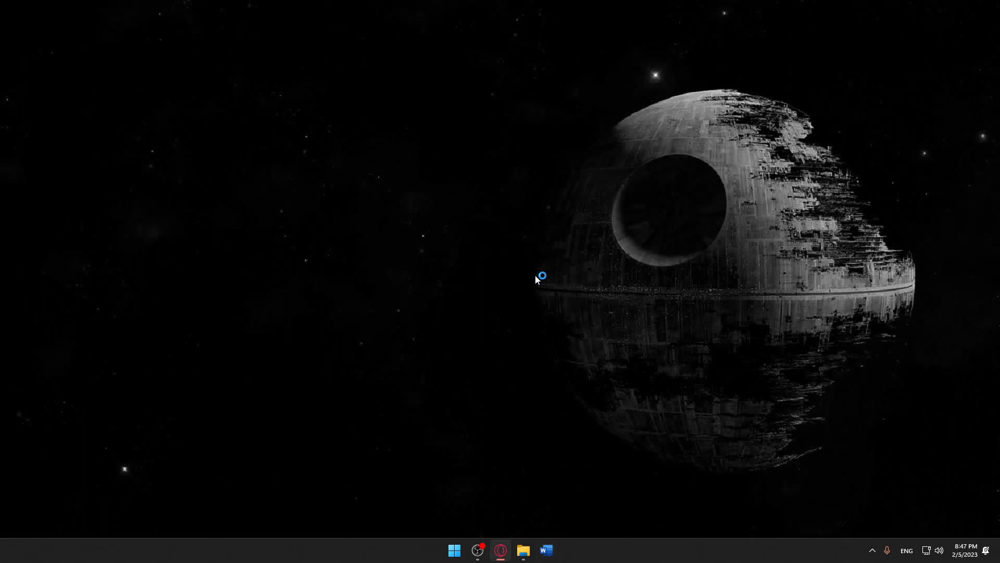